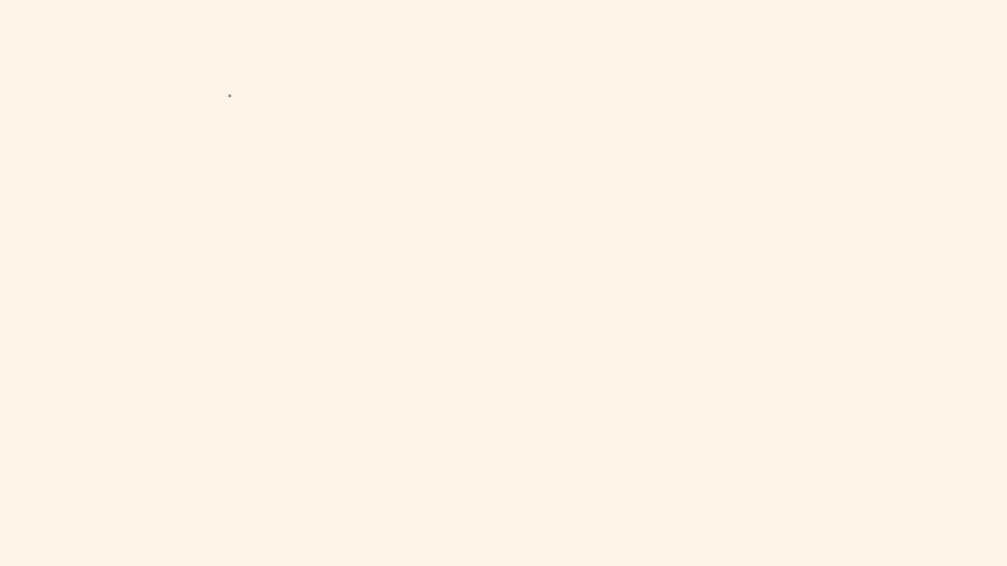
Step: Handwrite 60 at the top left and begin writing 72 beside it
left_click_drag(211, 52, 198, 85)
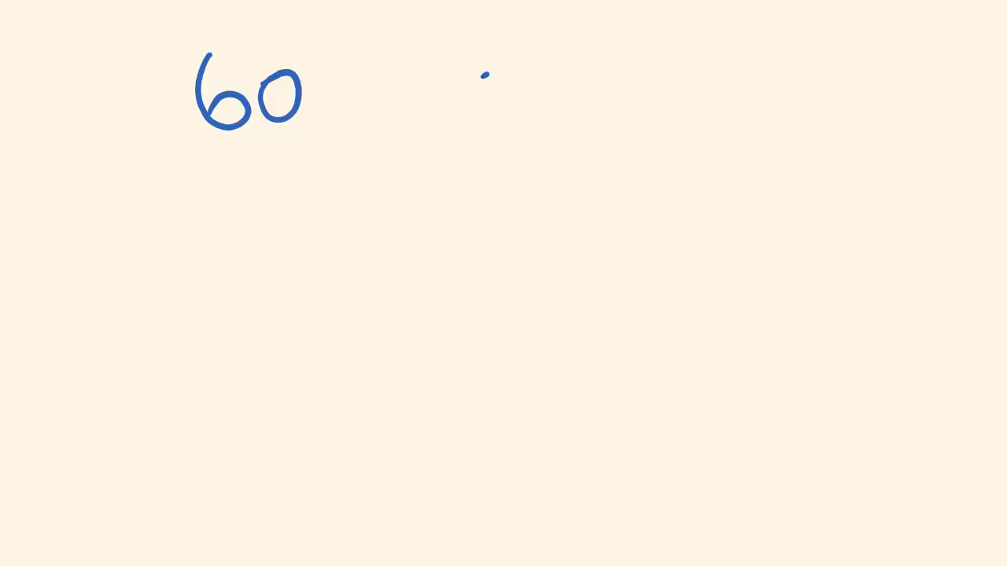
left_click_drag(488, 71, 594, 137)
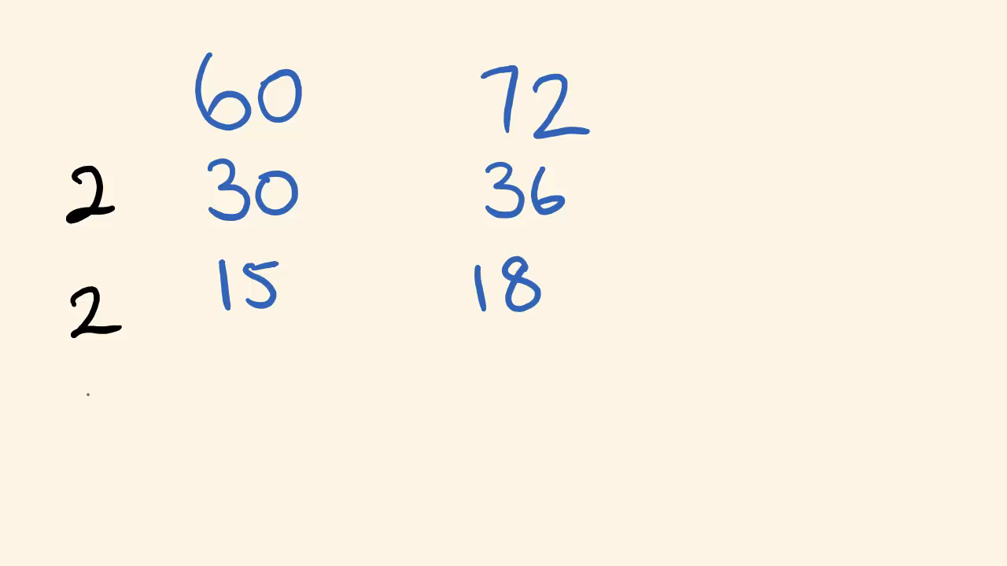
Step: Enter a 3 while building the divide-by-2 ladder for 60 and 72
type("3")
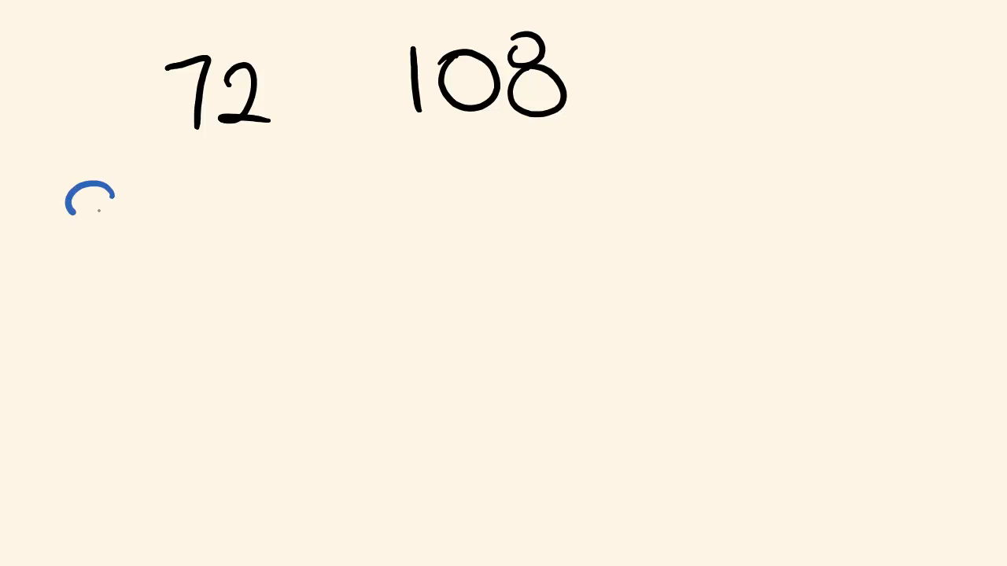
Step: Write divisor 9 left of 72 and 108, then add a red mark right of the ladder
left_click_drag(103, 181, 93, 259)
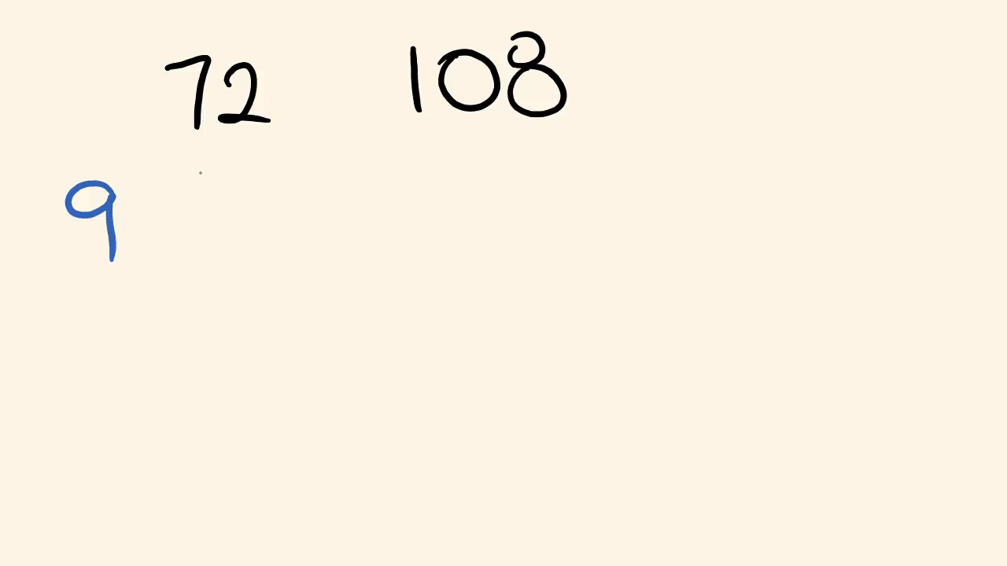
left_click_drag(213, 181, 236, 252)
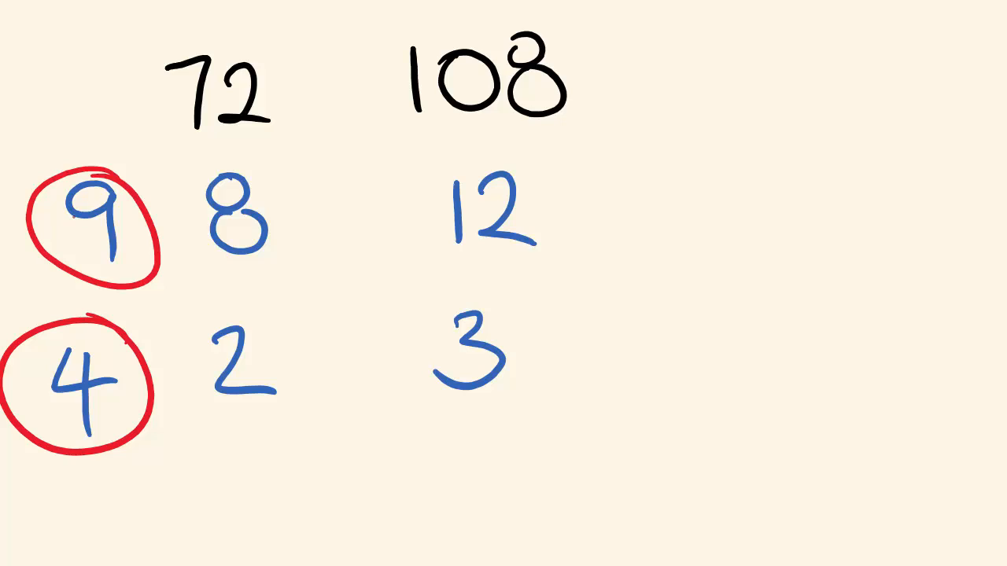
left_click_drag(708, 188, 712, 228)
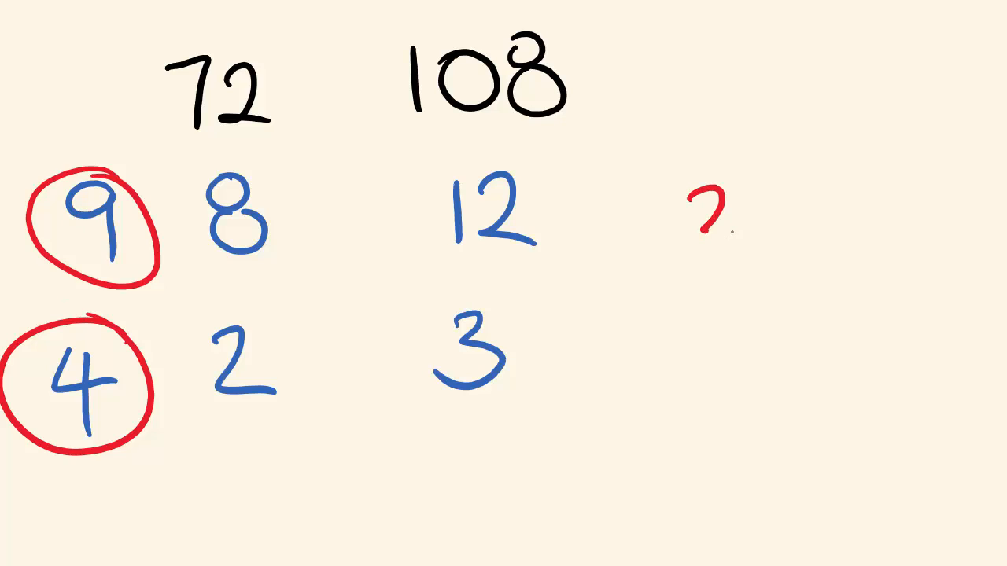